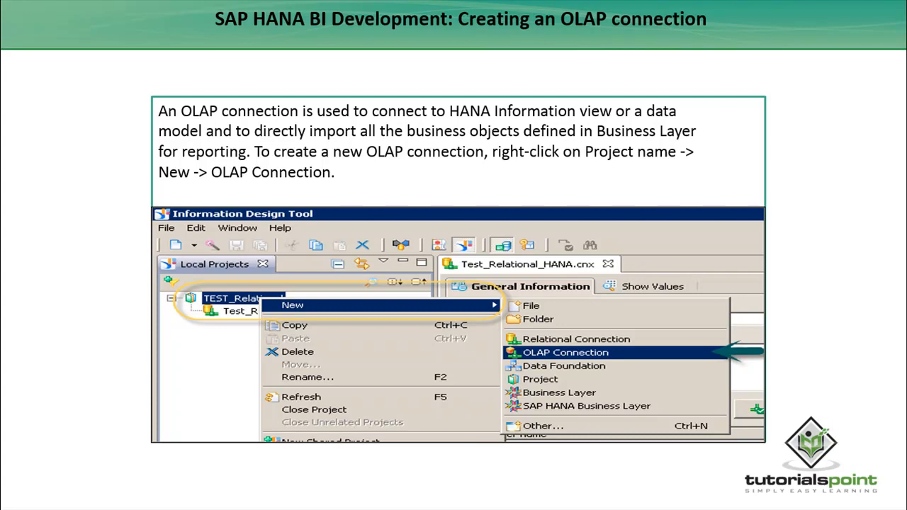
pyautogui.moveTo(6, 220)
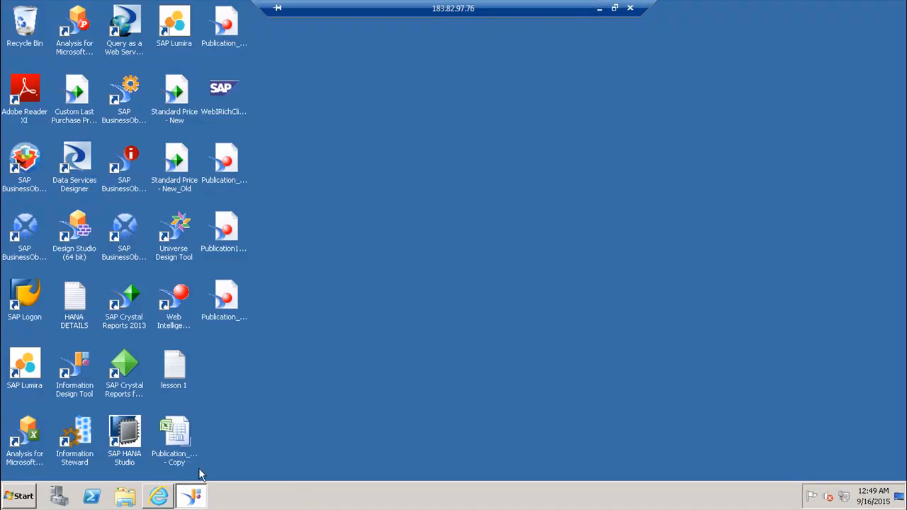
# - Create a new OLAP connection in the Test_HANA project named OLAP_HANA_con
pyautogui.click(190, 496)
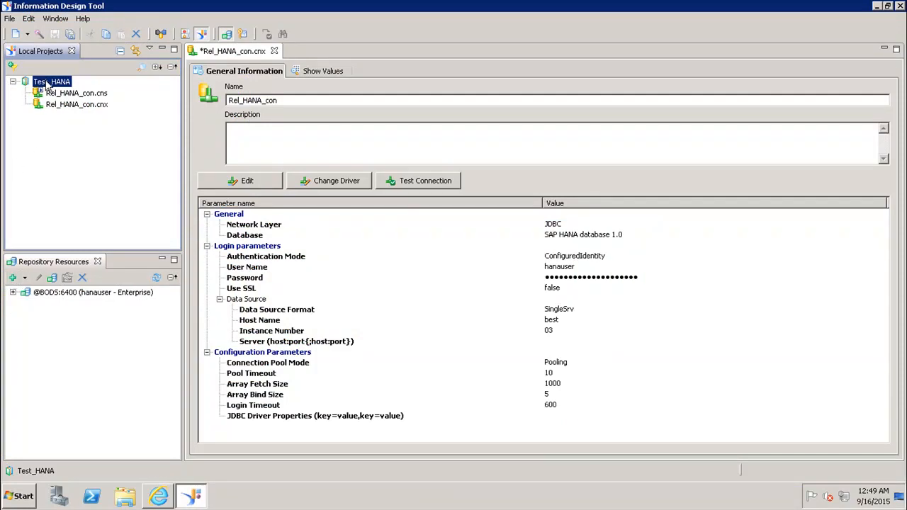
pyautogui.rightClick(51, 81)
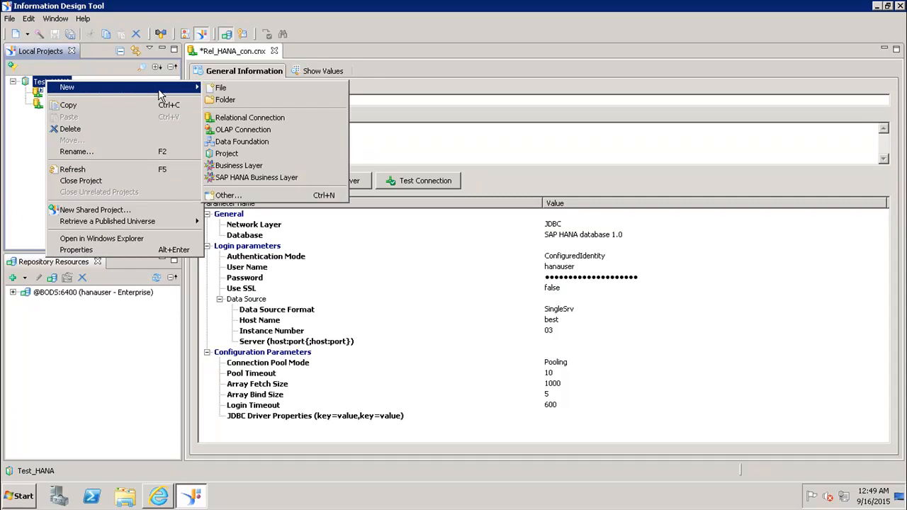
pyautogui.click(242, 129)
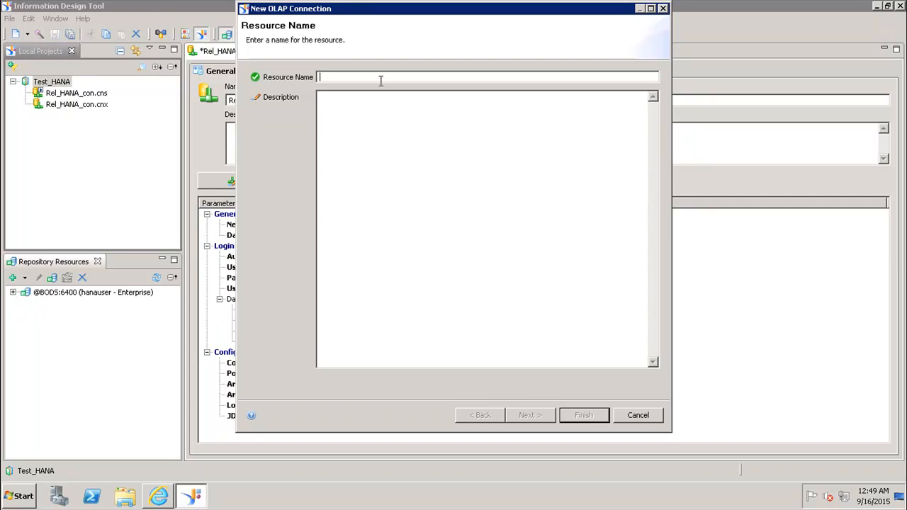
pyautogui.write('OLAP')
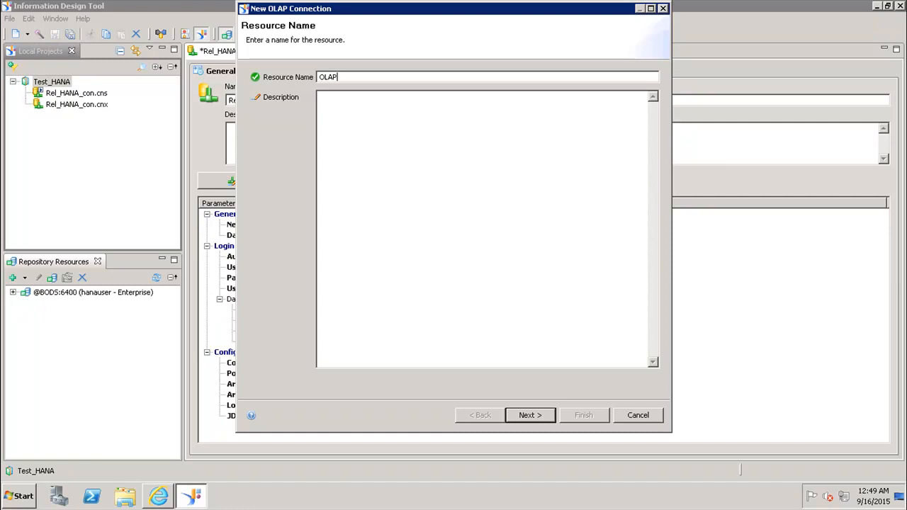
pyautogui.write('_HANA_')
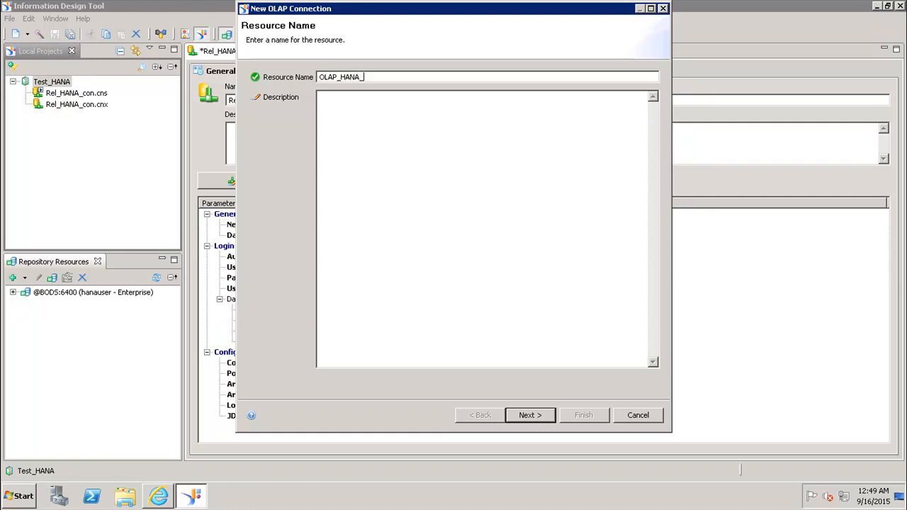
pyautogui.write('co')
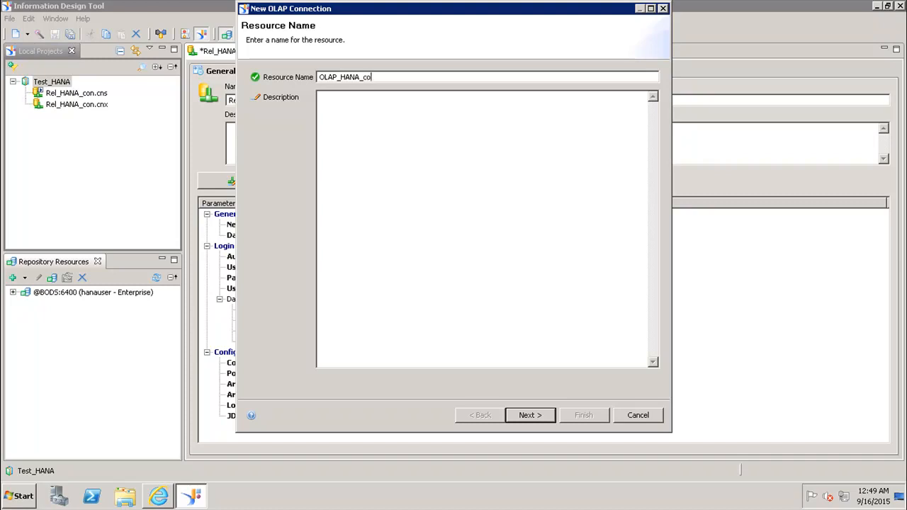
pyautogui.click(477, 121)
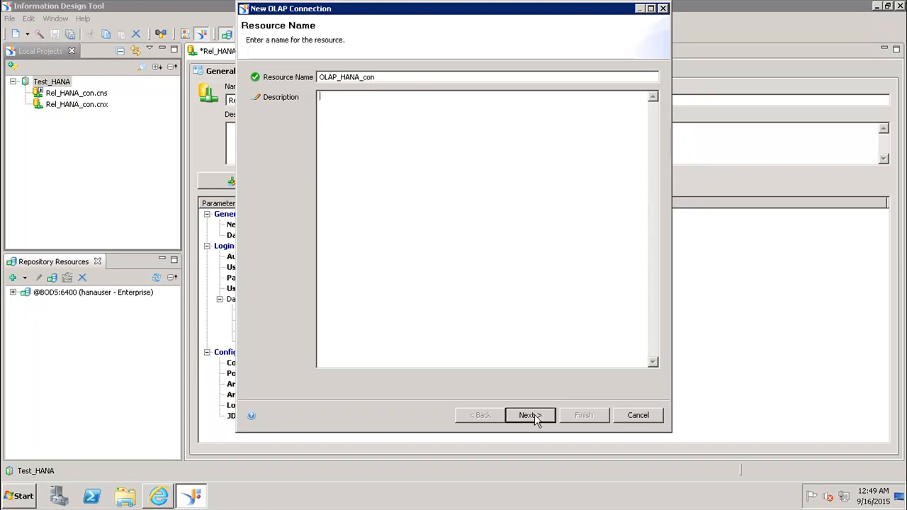
# - Choose the SAP HANA > SAP Hana Client driver and advance to its parameters page
pyautogui.click(529, 415)
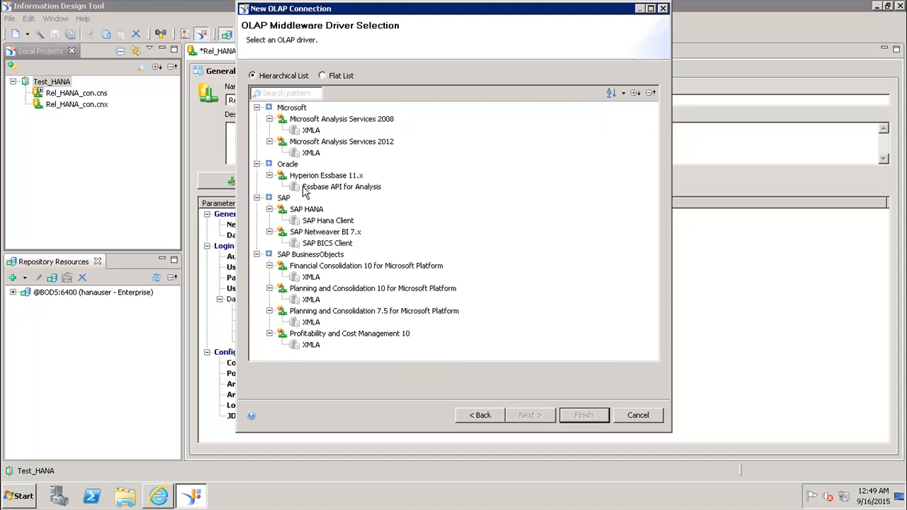
pyautogui.click(327, 220)
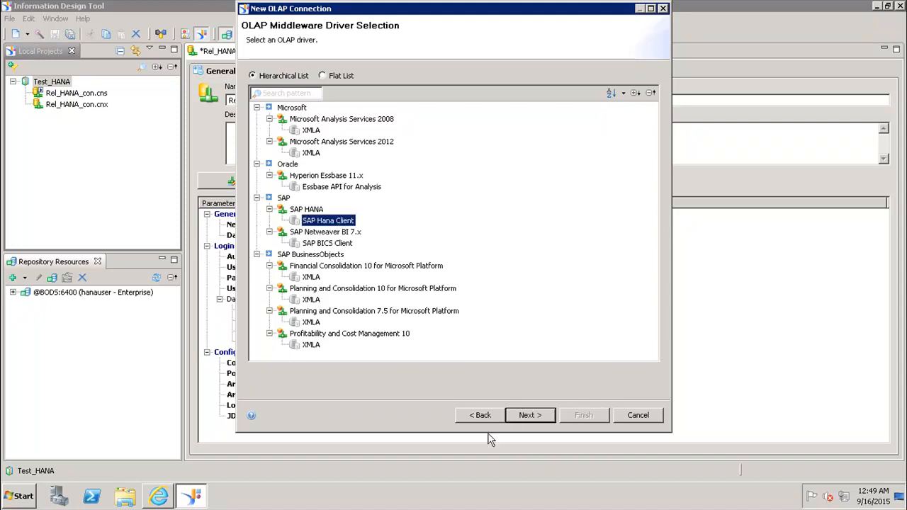
pyautogui.click(529, 415)
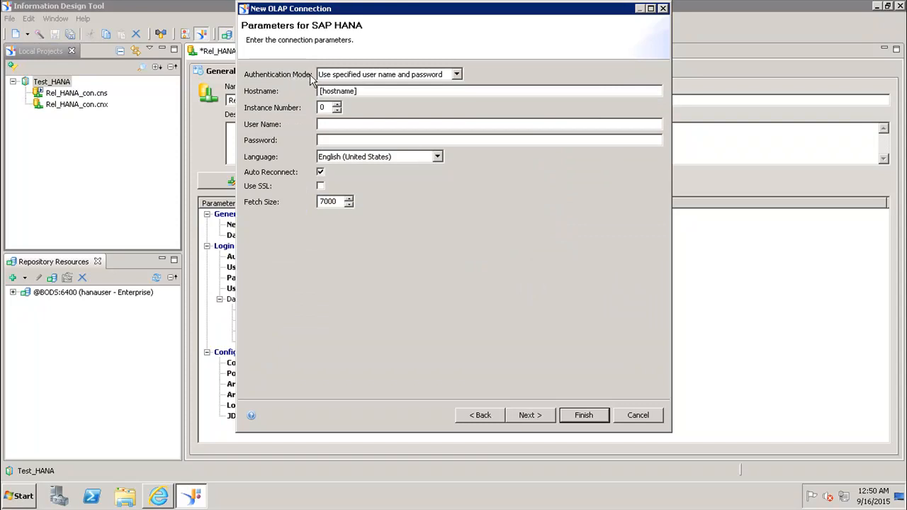
# - Use specified user name and password, host 'best', instance 3, plus user credentials
pyautogui.click(456, 74)
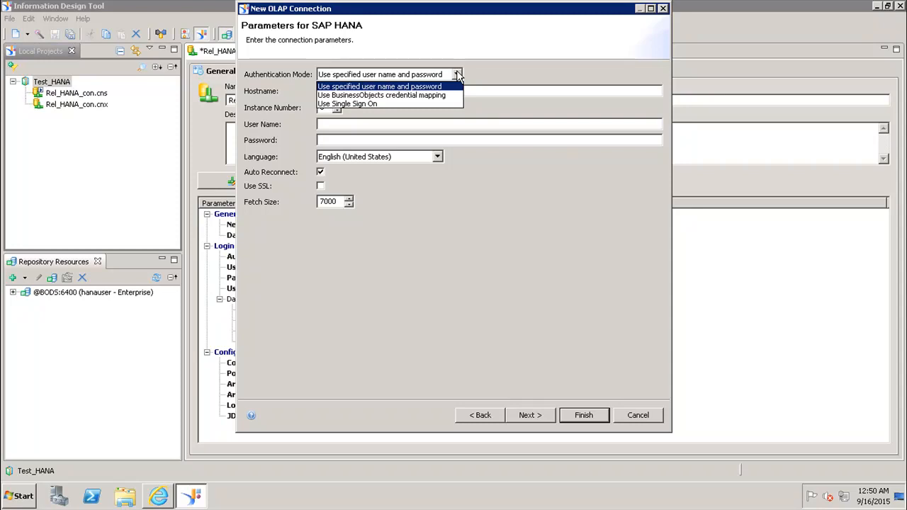
pyautogui.click(379, 86)
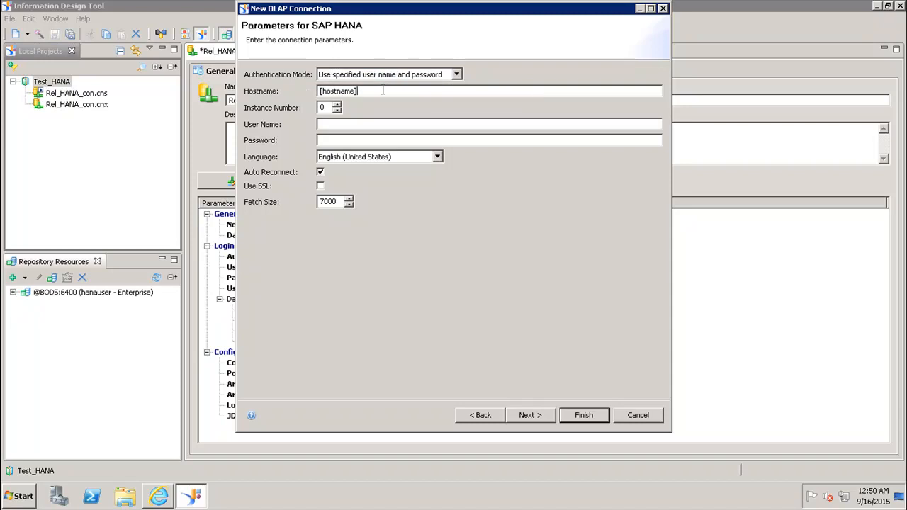
pyautogui.click(583, 415)
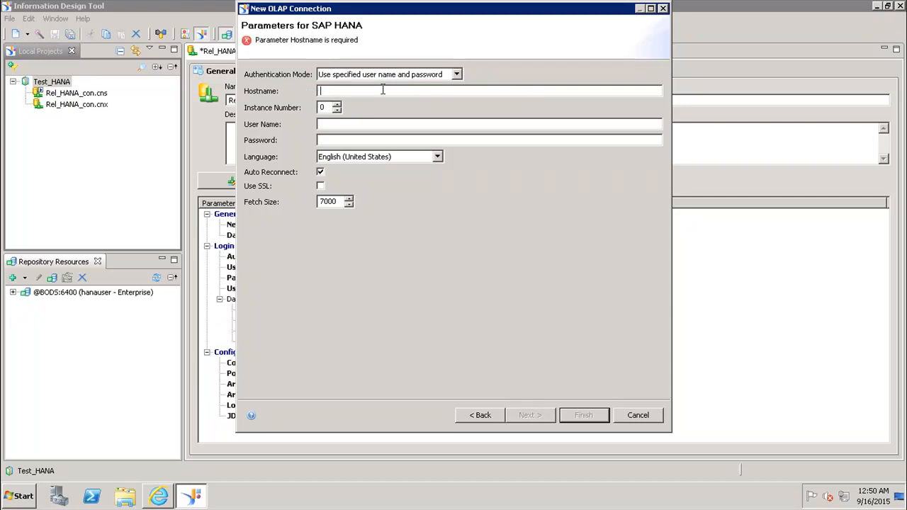
pyautogui.write('est')
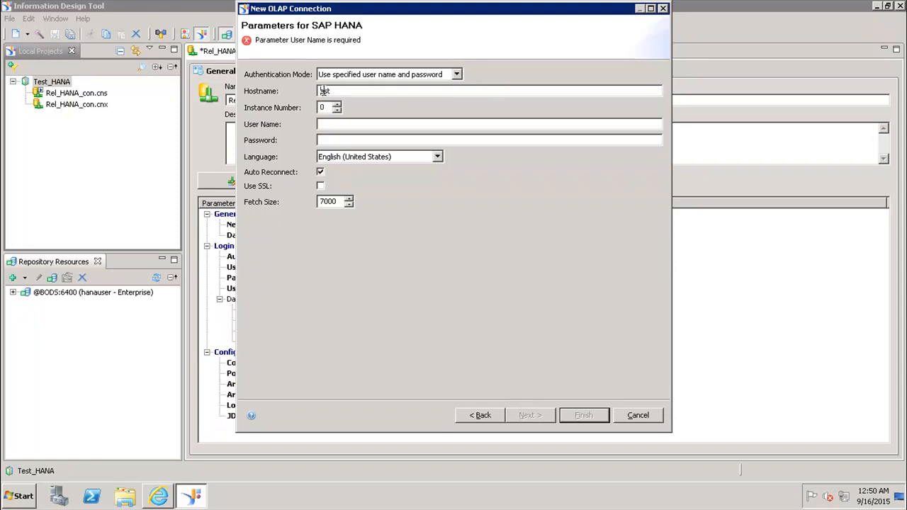
pyautogui.write('best')
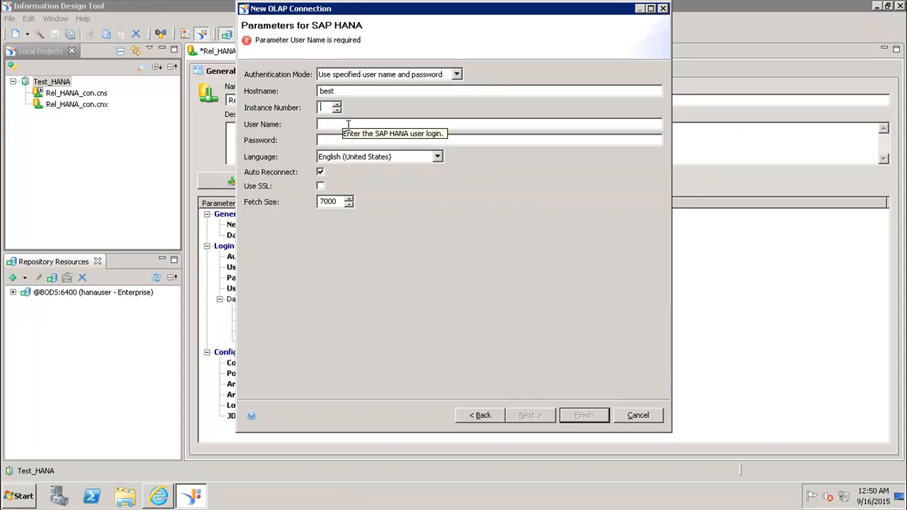
pyautogui.write('3')
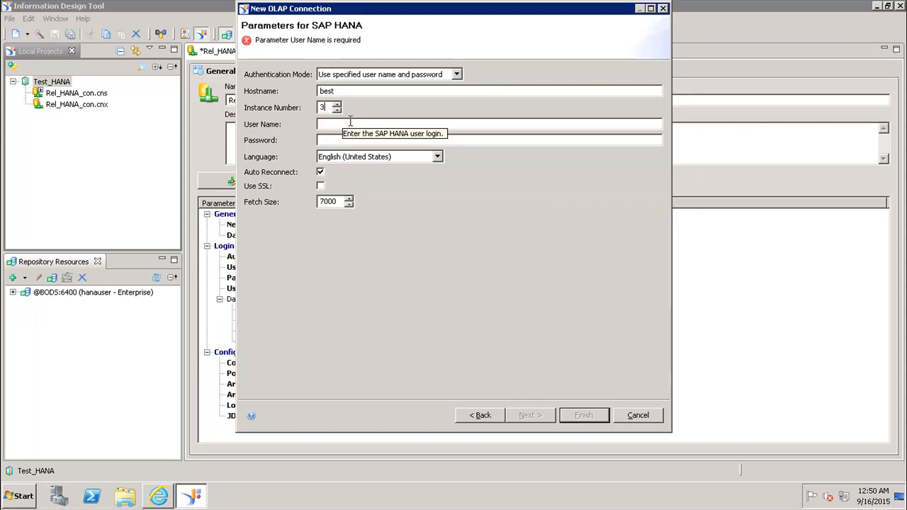
pyautogui.write('hanauser')
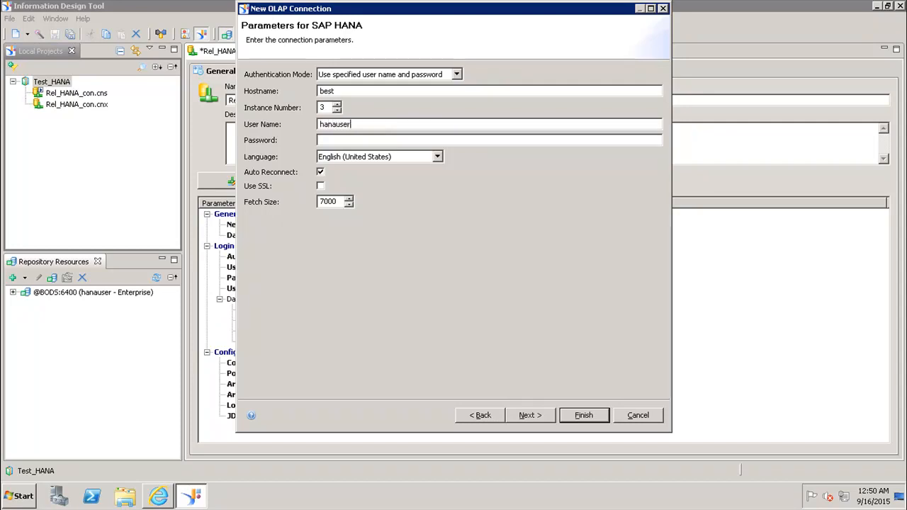
pyautogui.write('••')
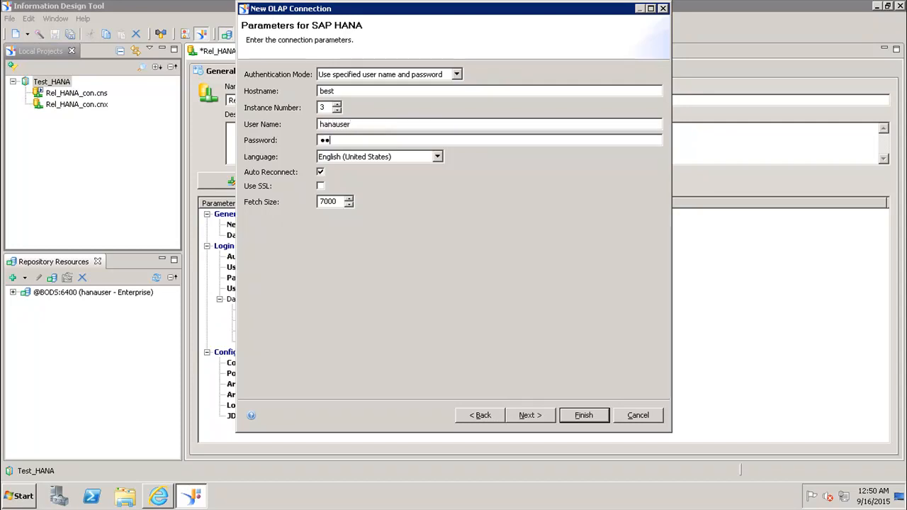
pyautogui.write('••••')
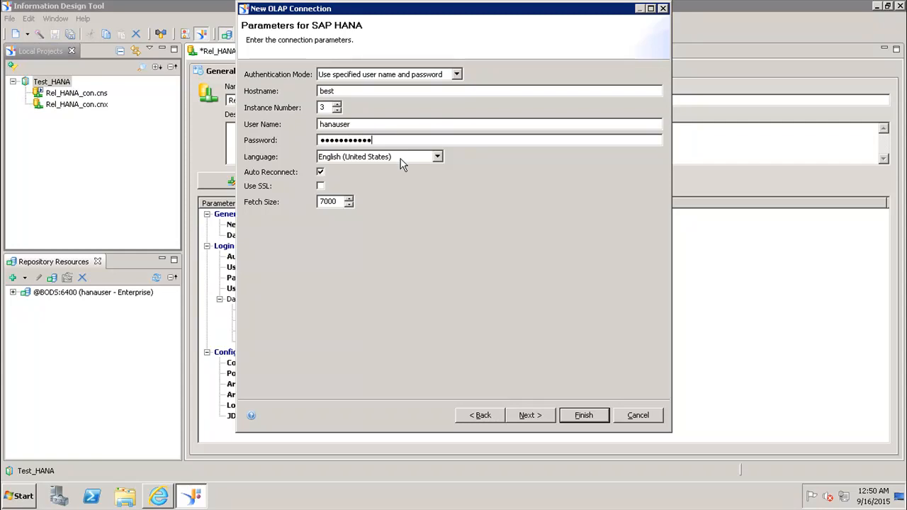
pyautogui.moveTo(284, 179)
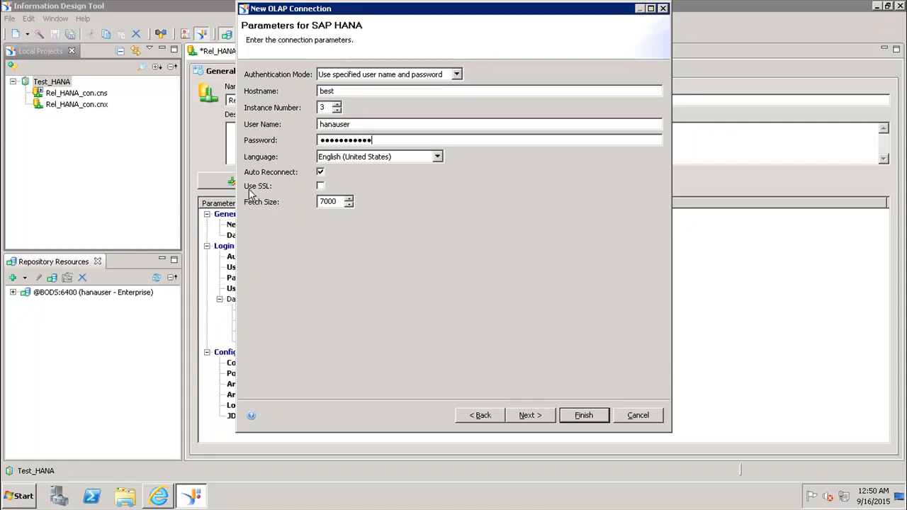
pyautogui.moveTo(286, 196)
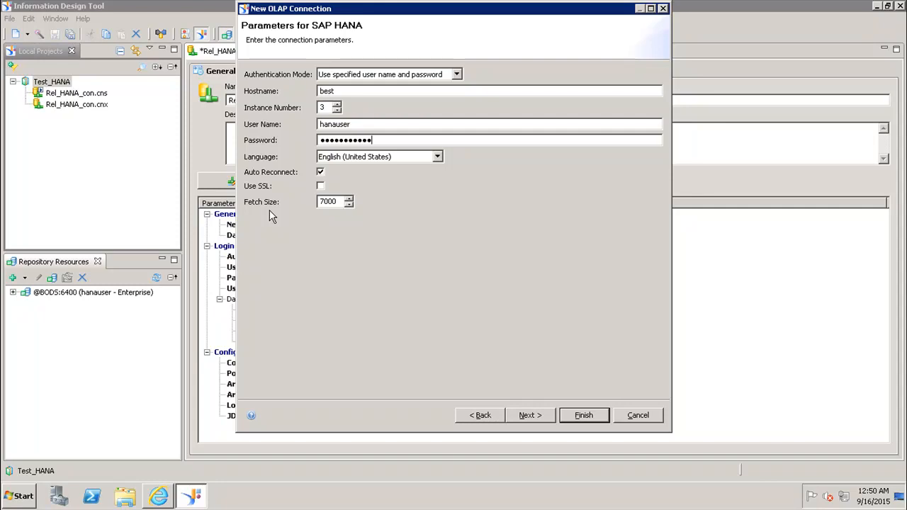
# - On the Cube Selection page, choose 'Do not specify a cube in the connection'
pyautogui.click(530, 415)
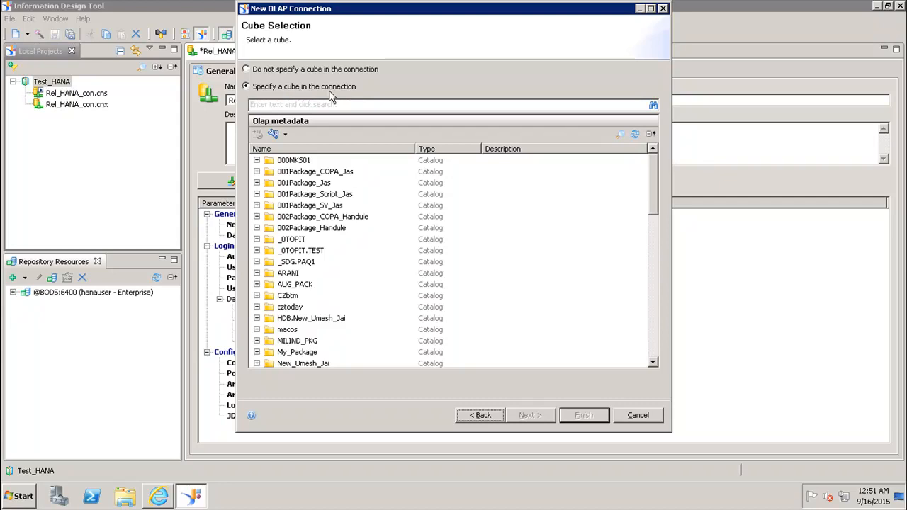
pyautogui.moveTo(243, 69)
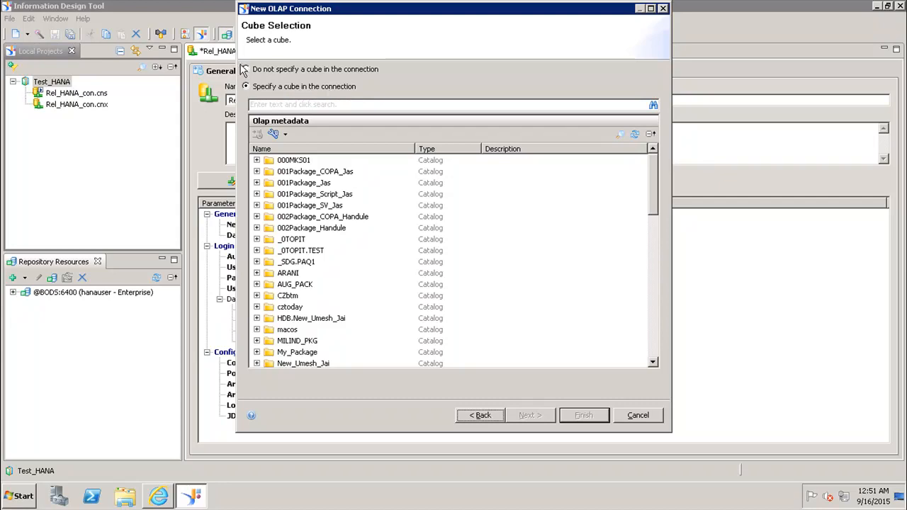
pyautogui.click(245, 68)
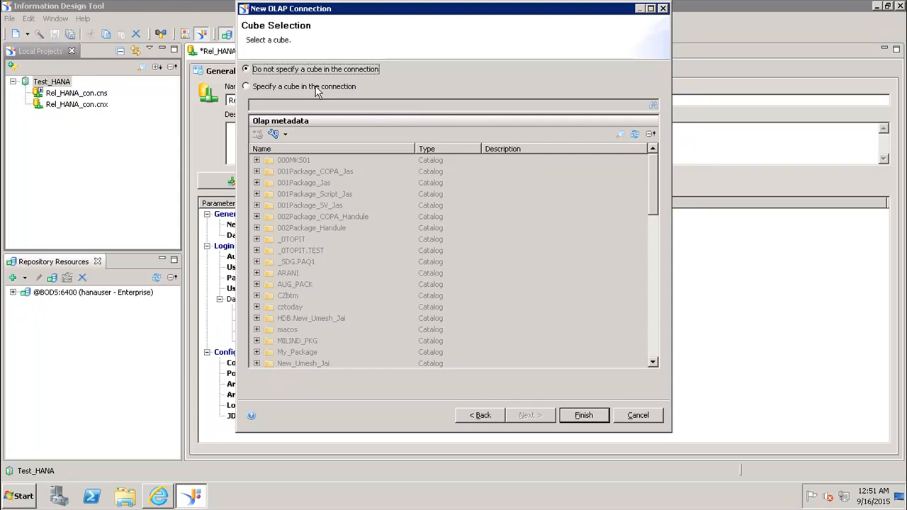
pyautogui.moveTo(599, 427)
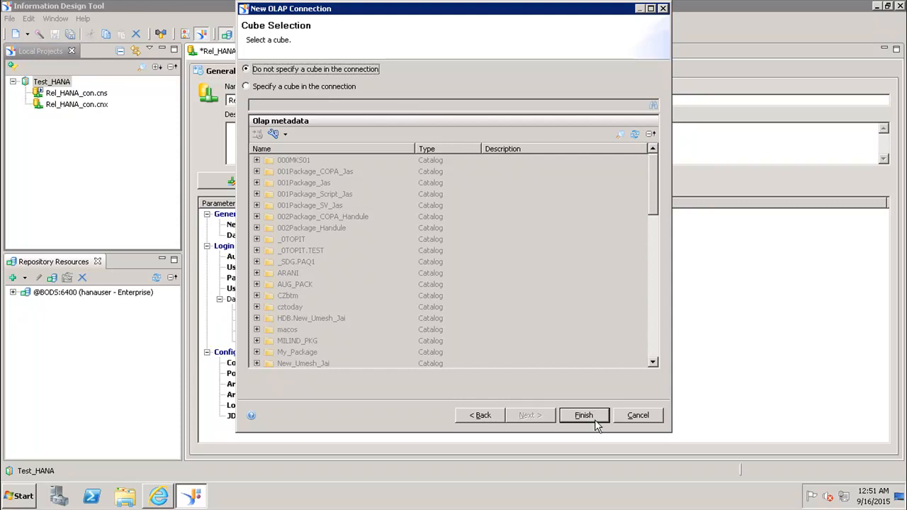
# - Finish the wizard, pass Test Connection, and select OLAP_HANA_con.cnx in Local Projects
pyautogui.click(583, 415)
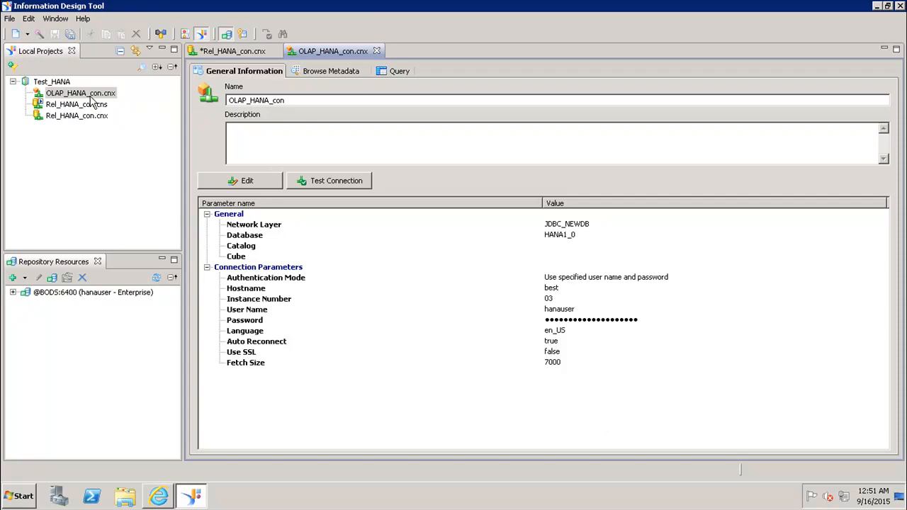
pyautogui.moveTo(96, 104)
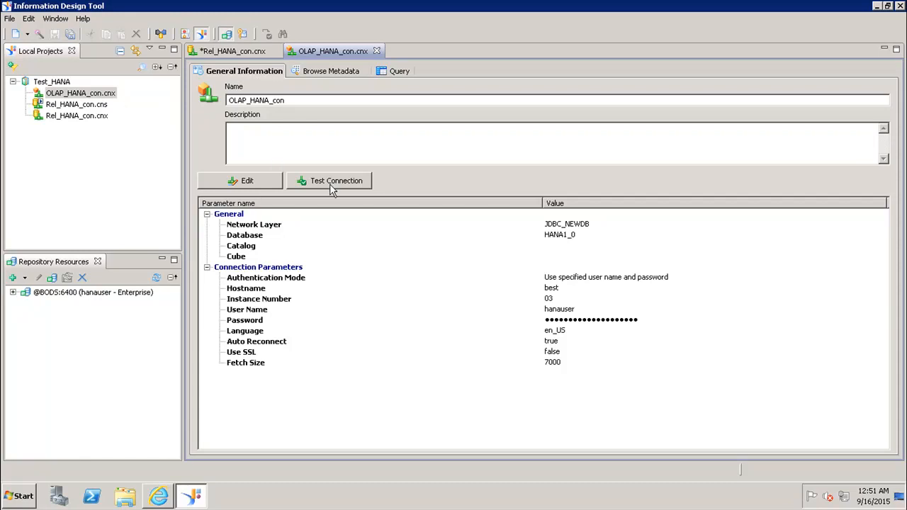
pyautogui.click(330, 180)
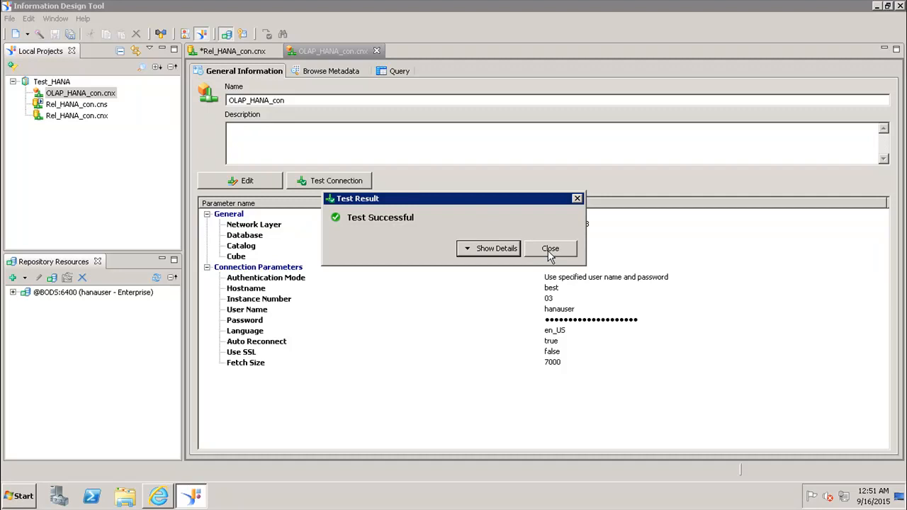
pyautogui.click(550, 248)
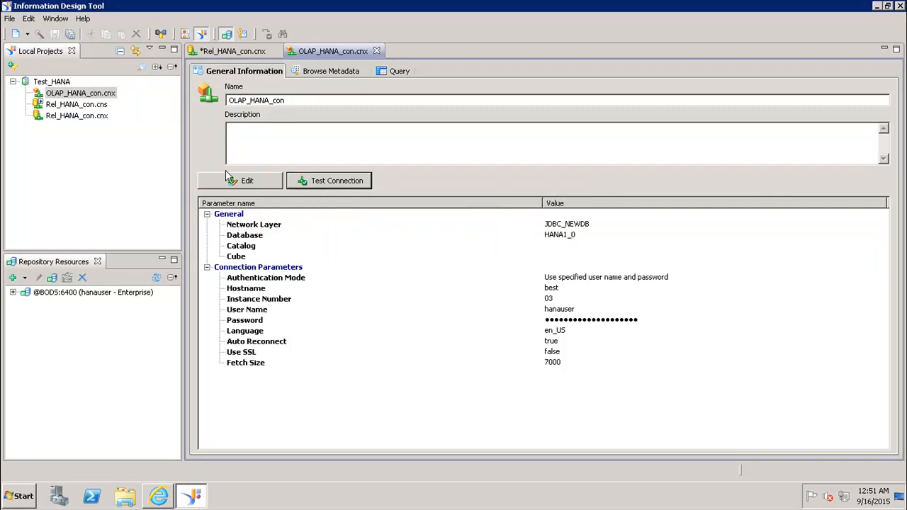
pyautogui.click(240, 180)
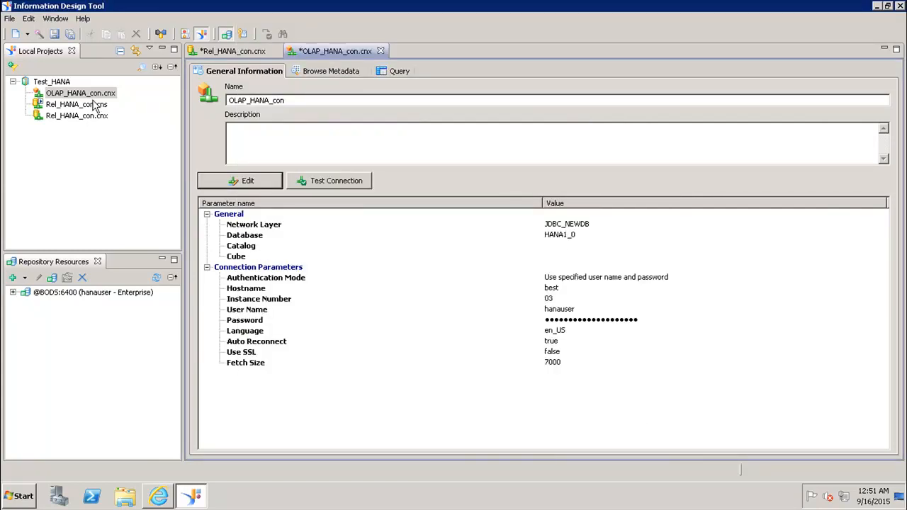
pyautogui.click(80, 92)
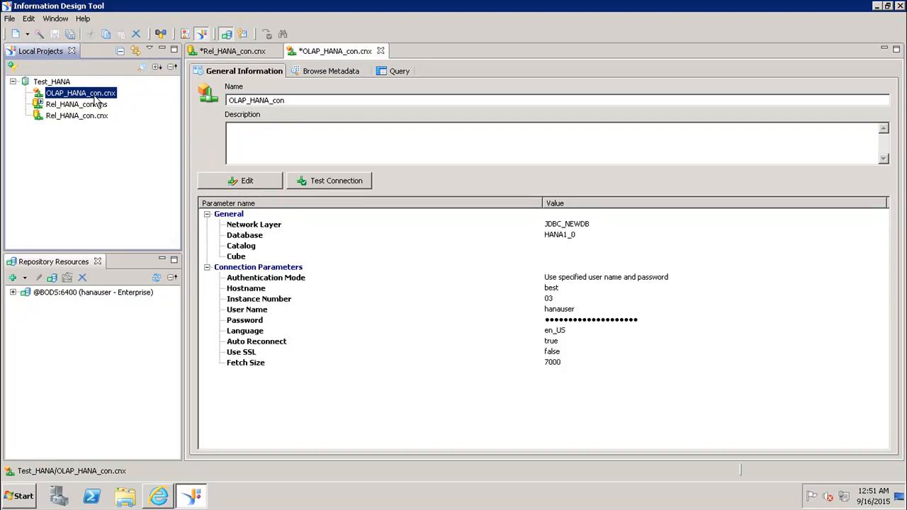
pyautogui.rightClick(80, 93)
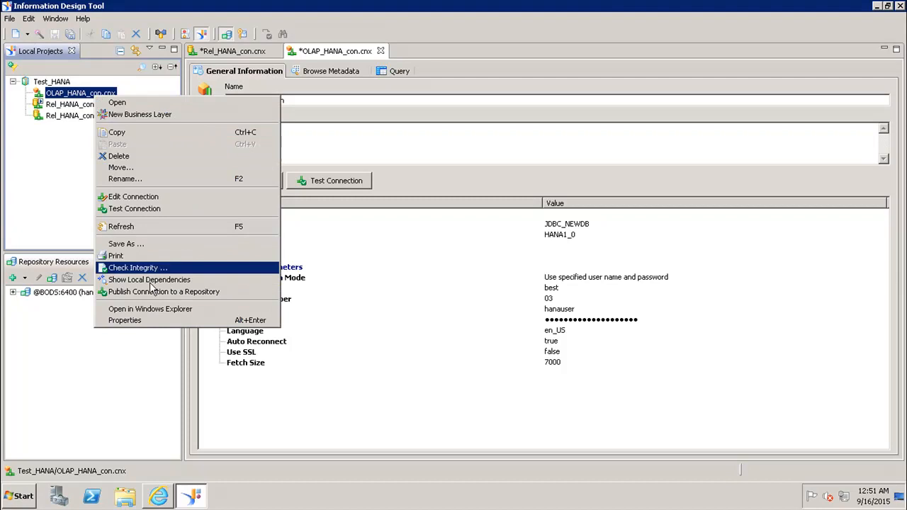
pyautogui.click(163, 291)
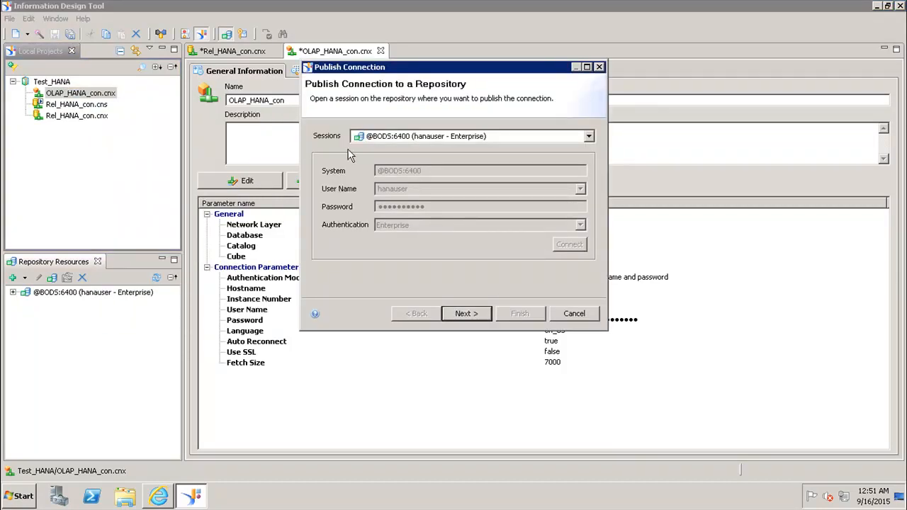
pyautogui.moveTo(404, 149)
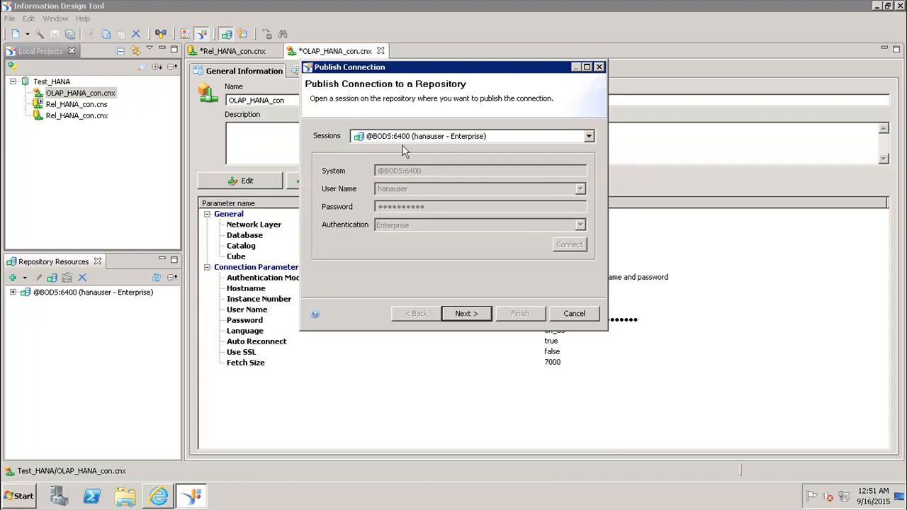
pyautogui.moveTo(454, 147)
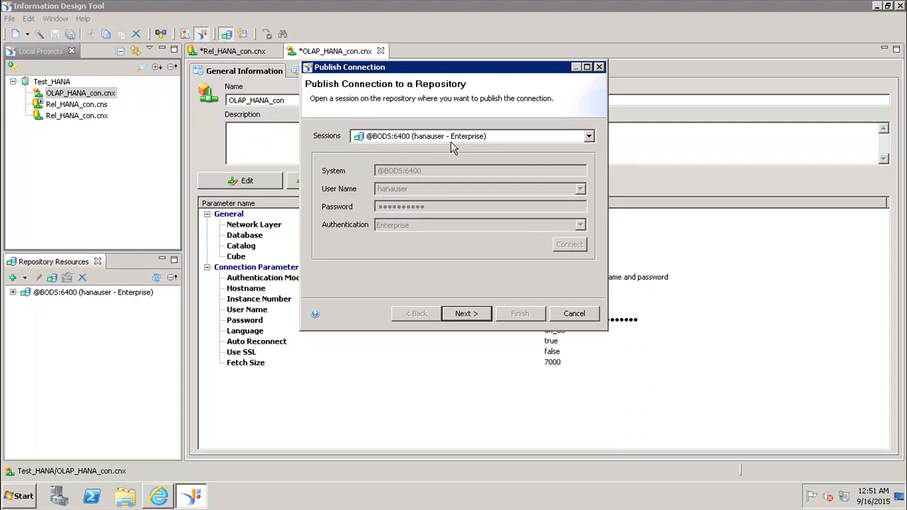
pyautogui.moveTo(446, 171)
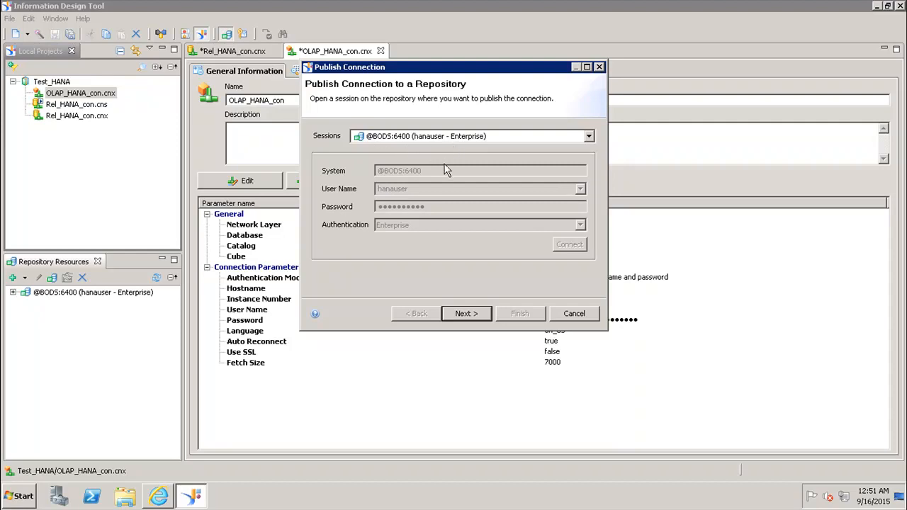
pyautogui.moveTo(380, 216)
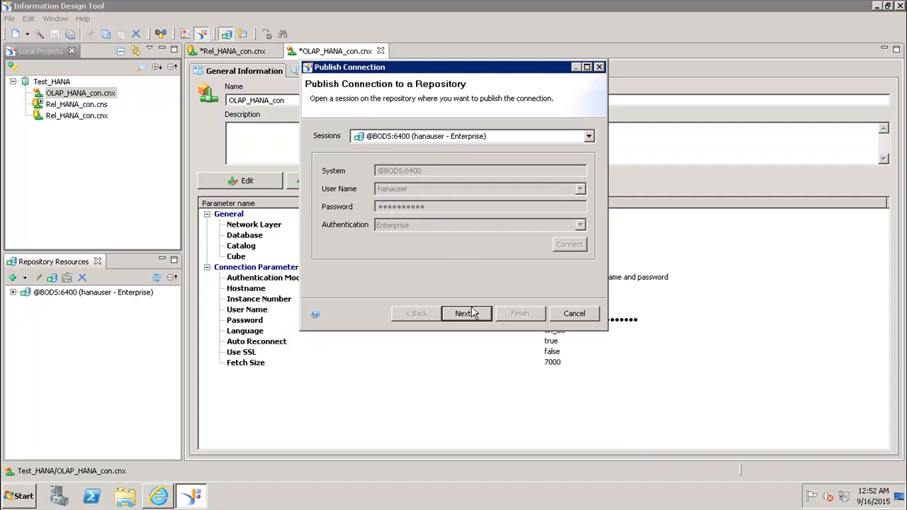
pyautogui.click(466, 314)
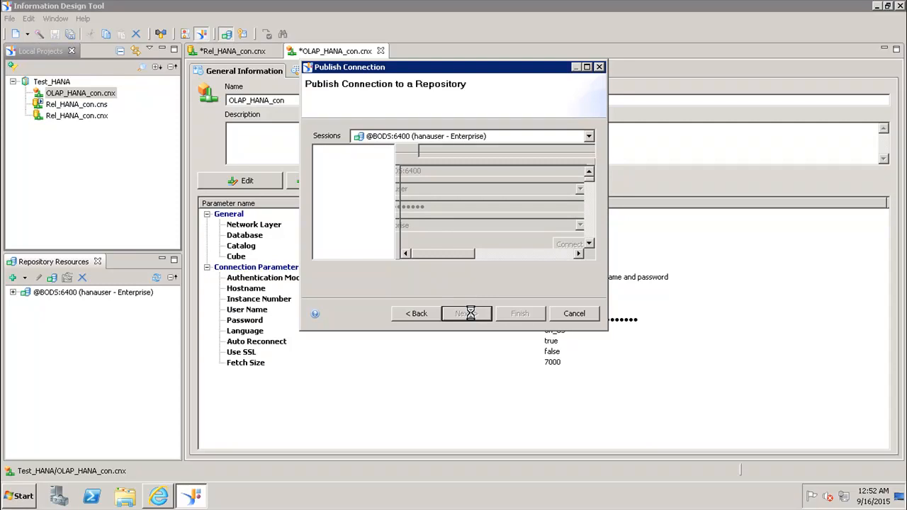
# - Publish into the Connections folder, acknowledge completion, and minimize Information Design Tool
pyautogui.click(462, 313)
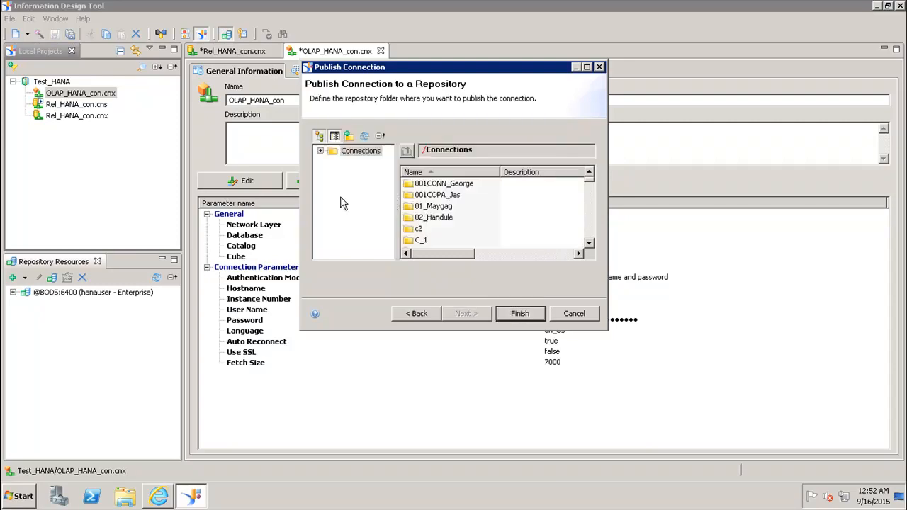
pyautogui.moveTo(355, 156)
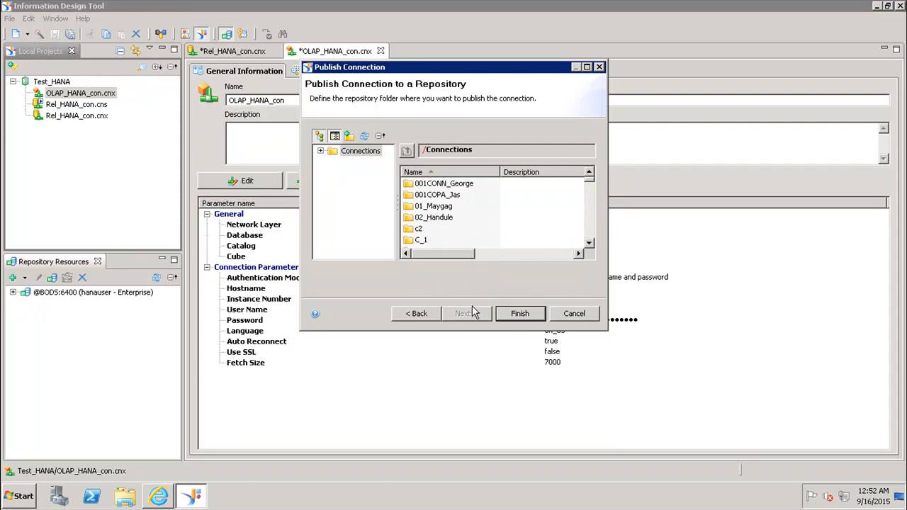
pyautogui.click(520, 313)
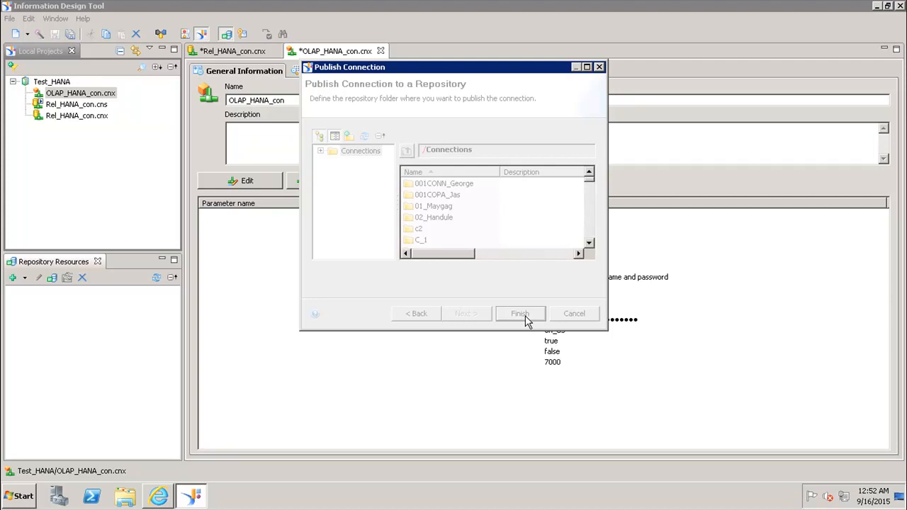
pyautogui.click(519, 313)
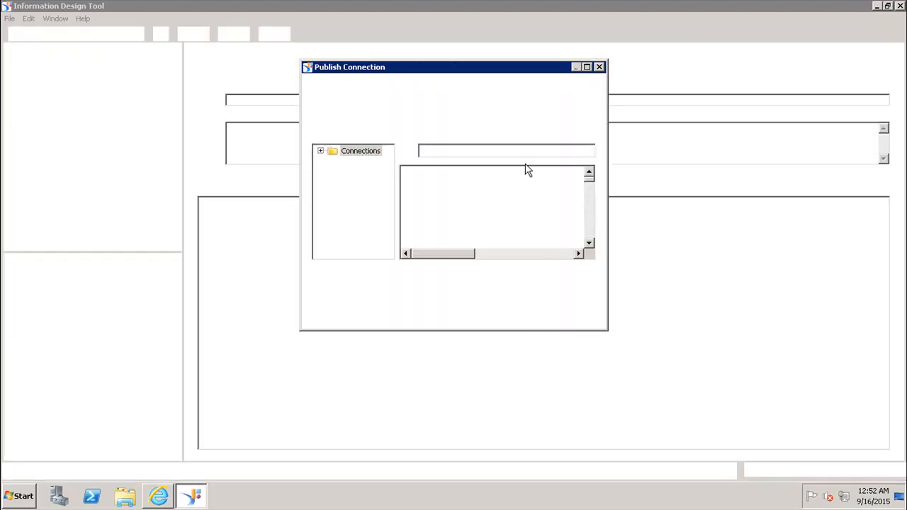
pyautogui.click(519, 314)
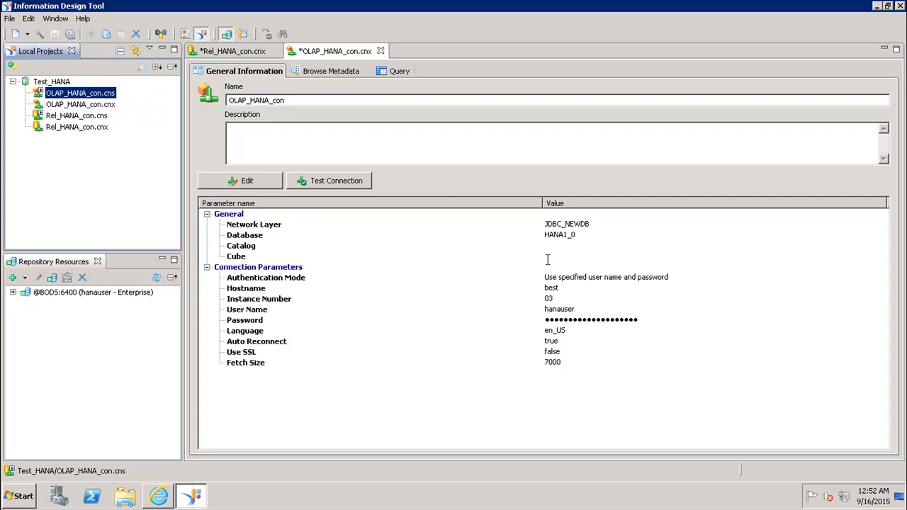
pyautogui.moveTo(884, 18)
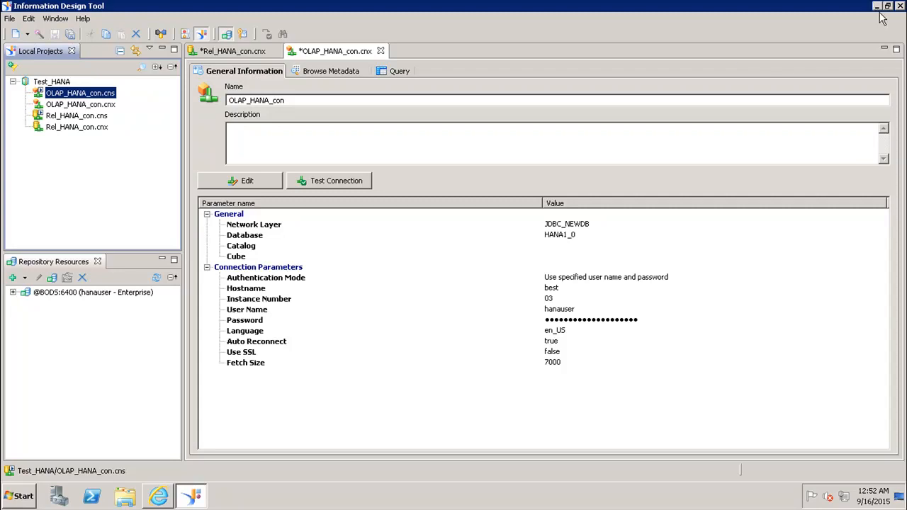
pyautogui.click(876, 6)
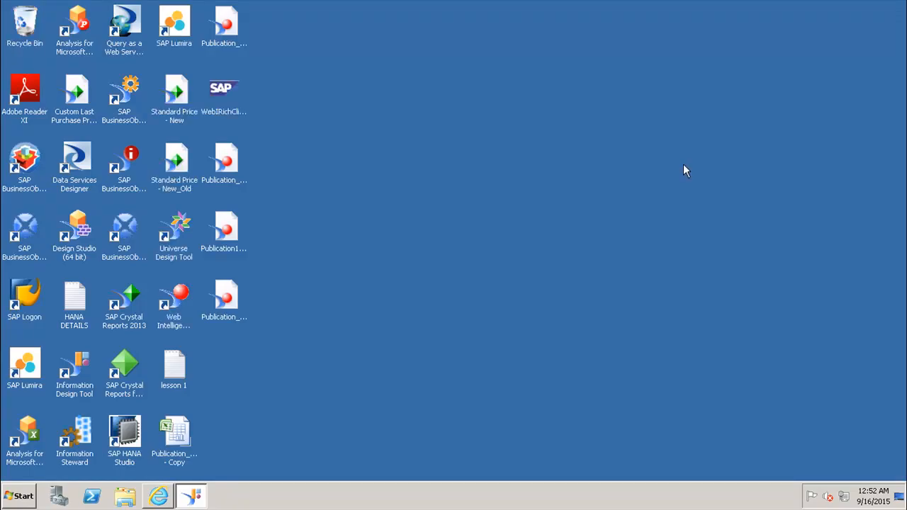